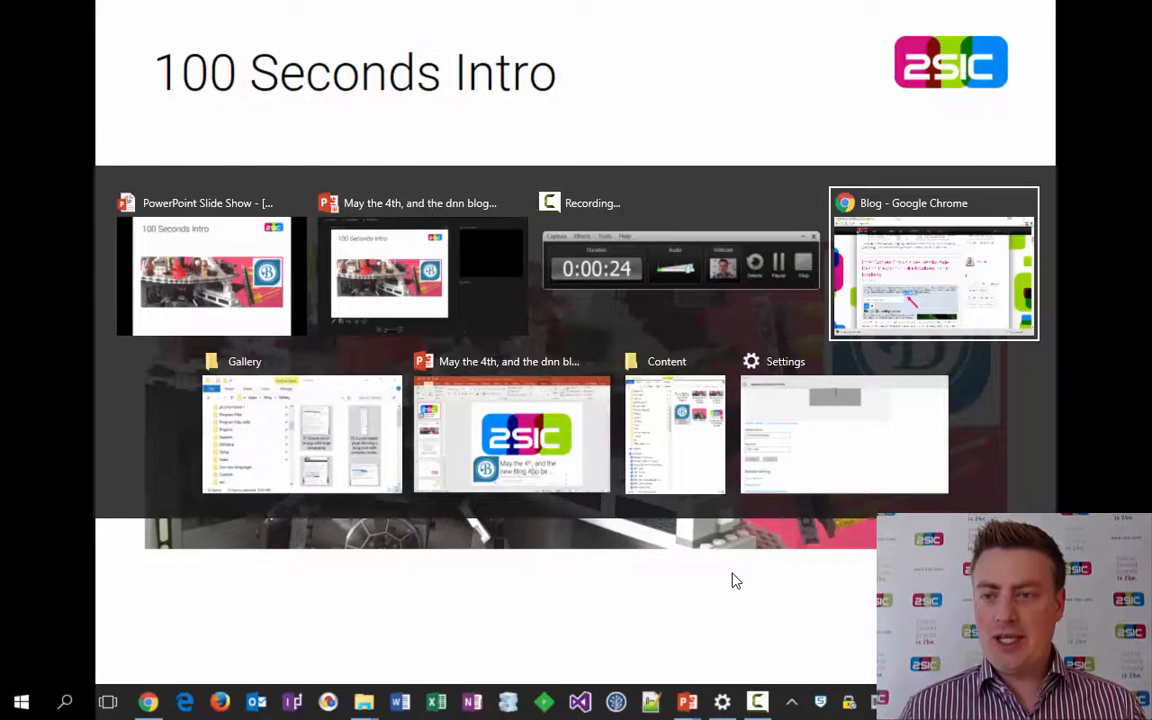
Open the 'May the 4th be with you again' blog post in Chrome
left_click(933, 262)
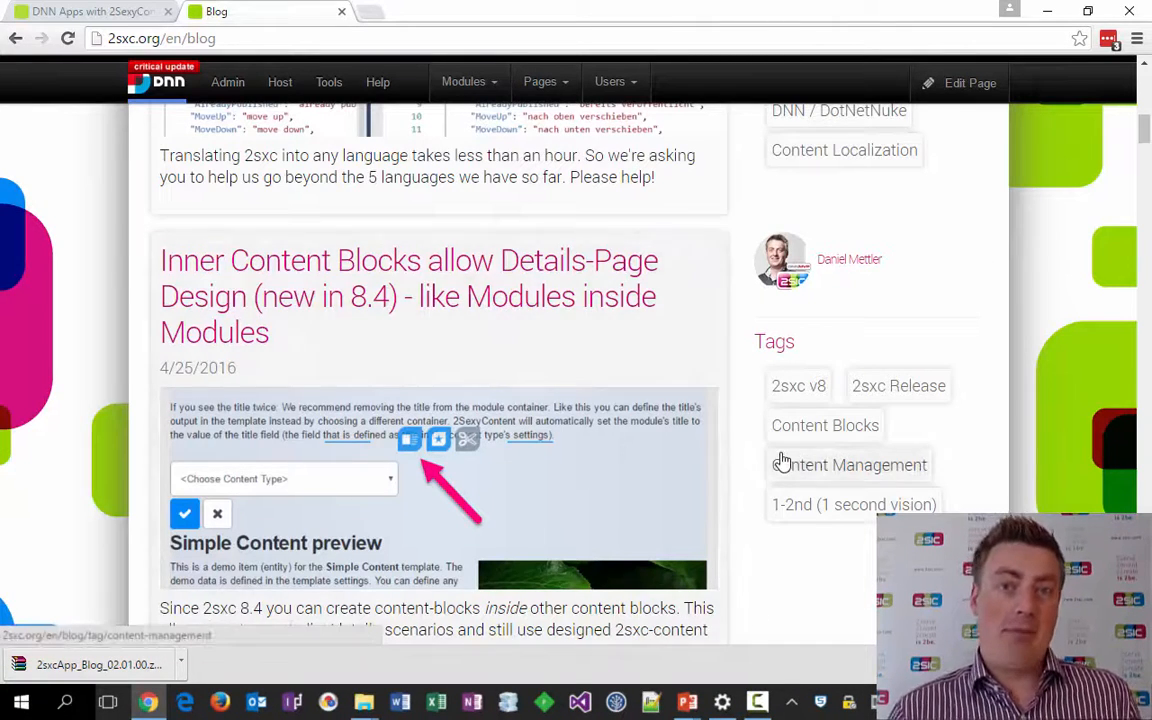
mouse_move(849, 464)
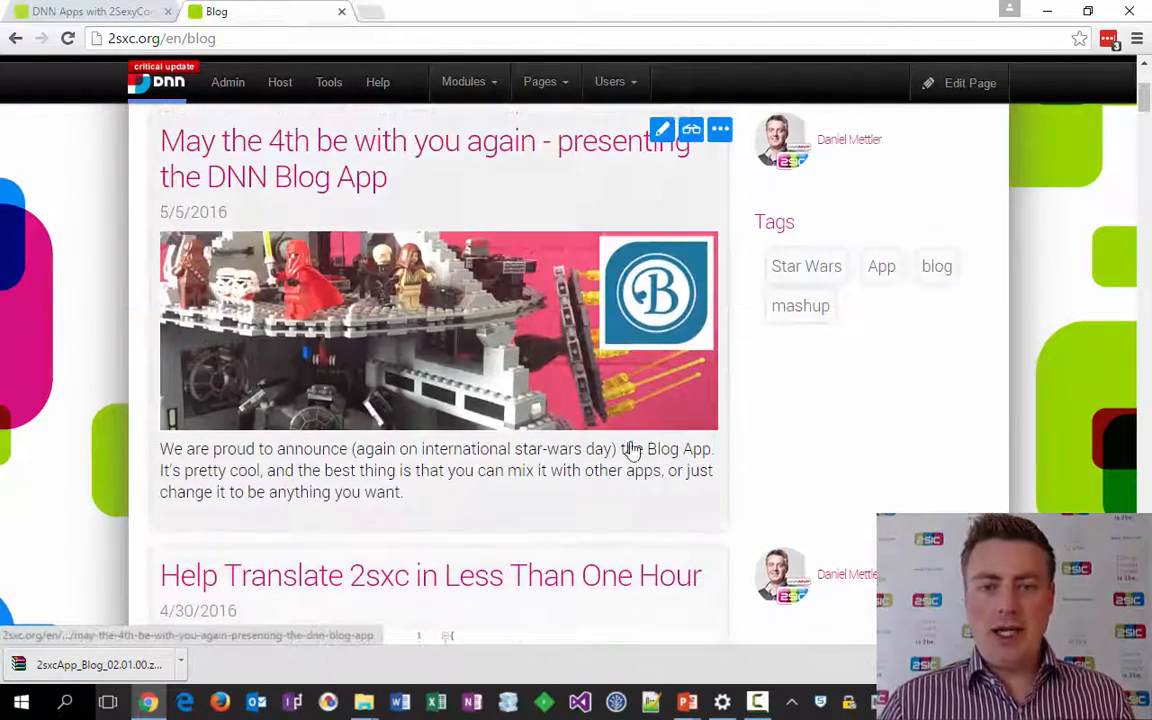
mouse_move(628, 448)
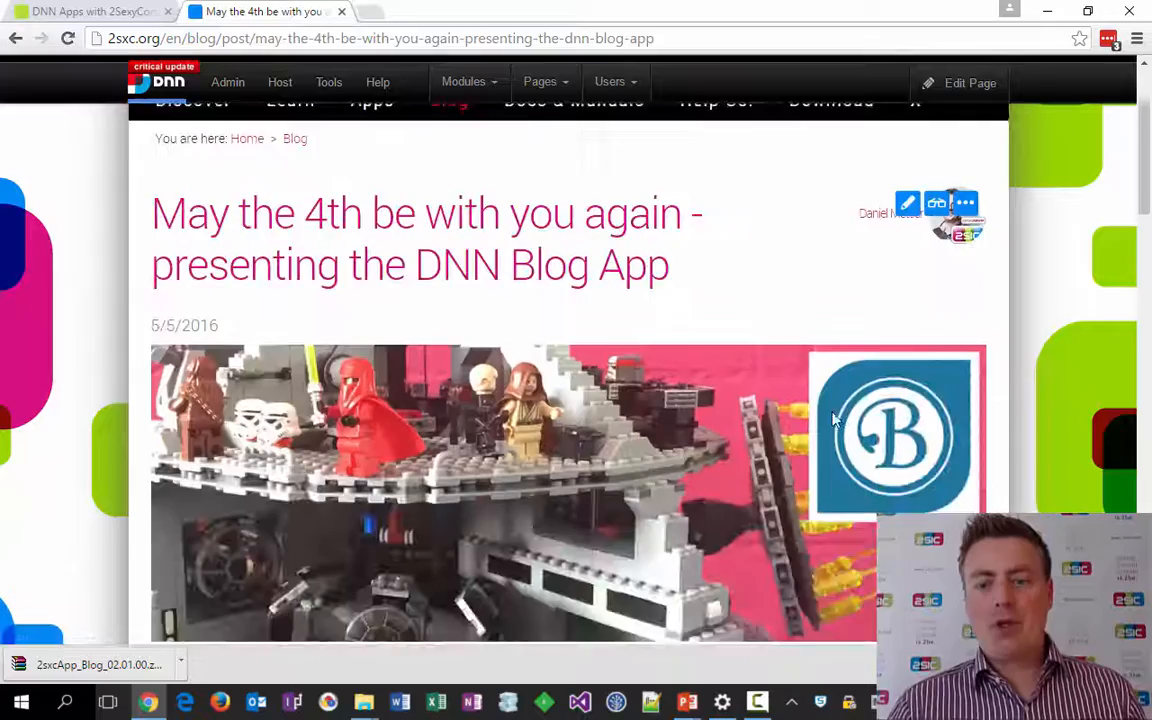
Save the Basics section retitled 'The Basics 333'
scroll("down", 3)
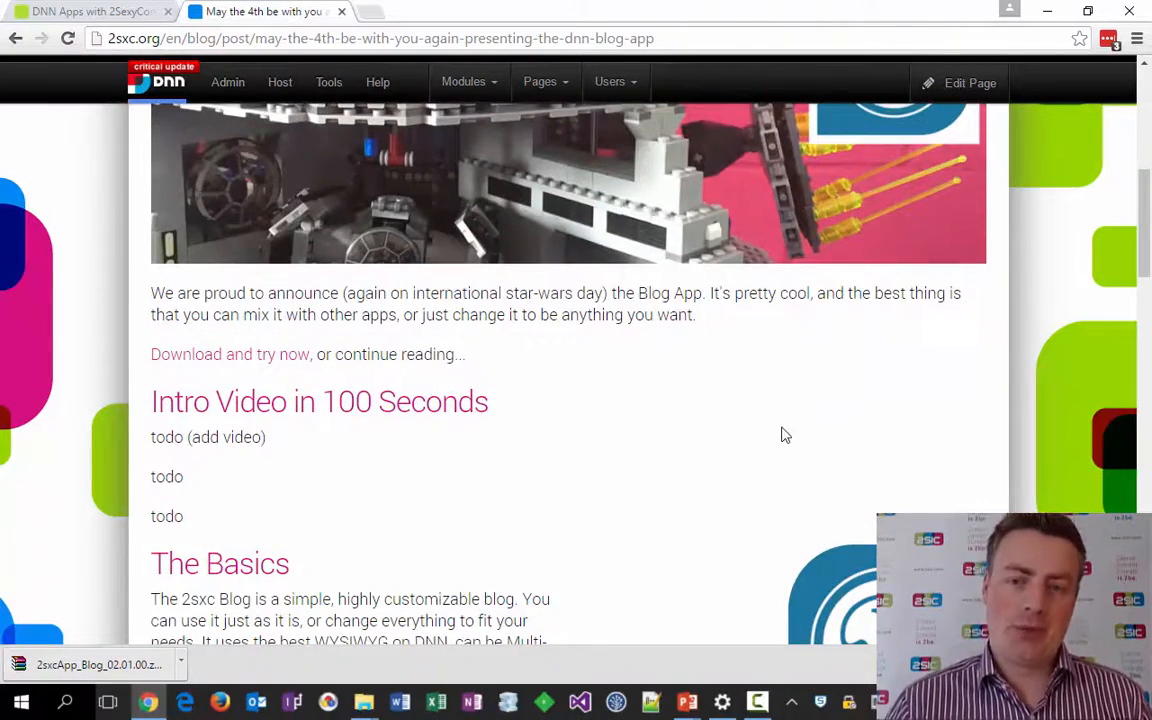
scroll("down", 3)
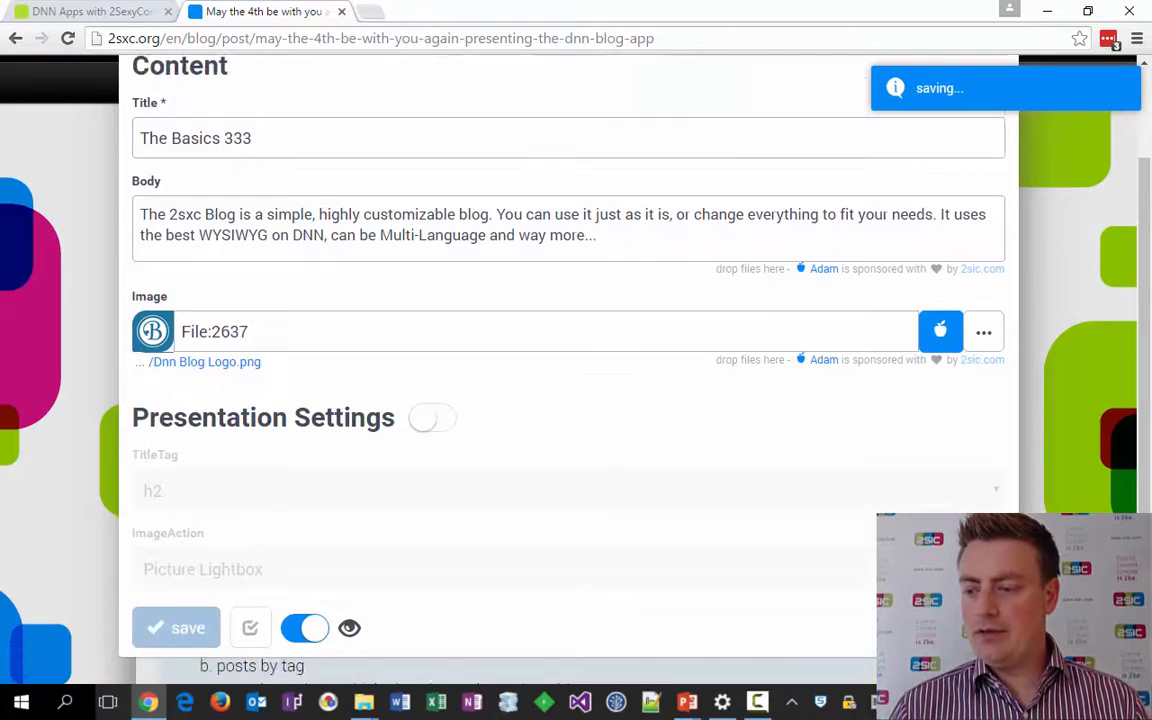
left_click(176, 628)
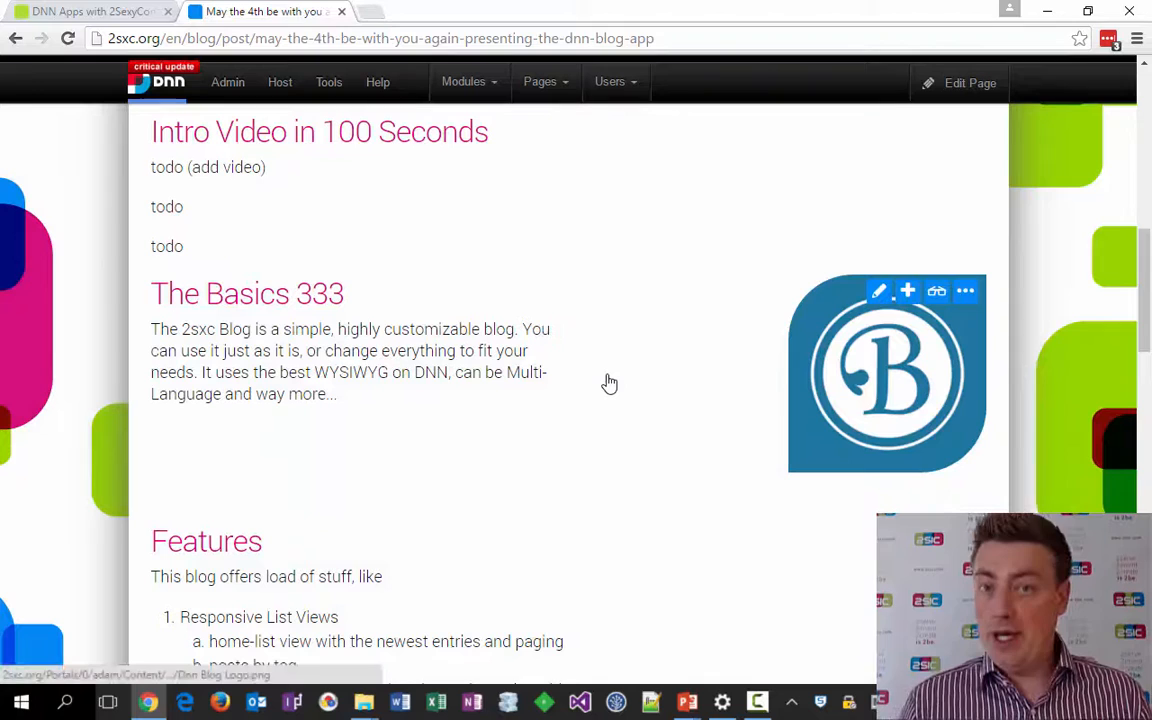
mouse_move(585, 362)
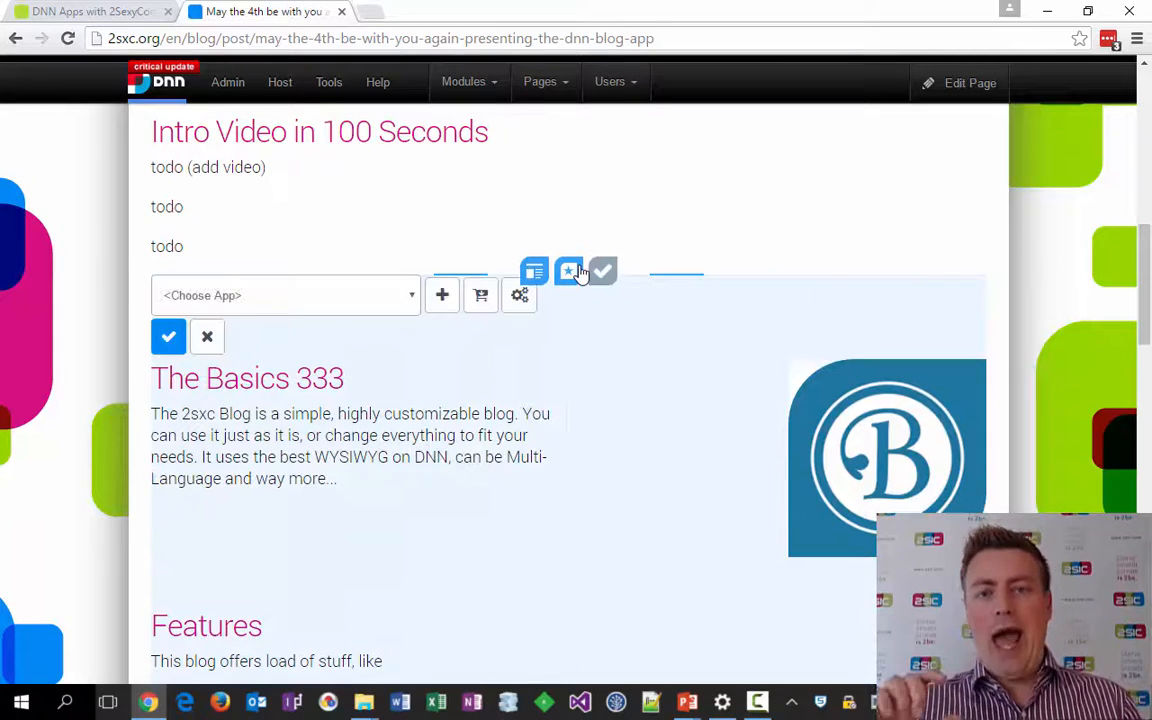
Add the blueimp Gallery app with the 'Gallery Tiles with Lightbox' template
left_click(285, 295)
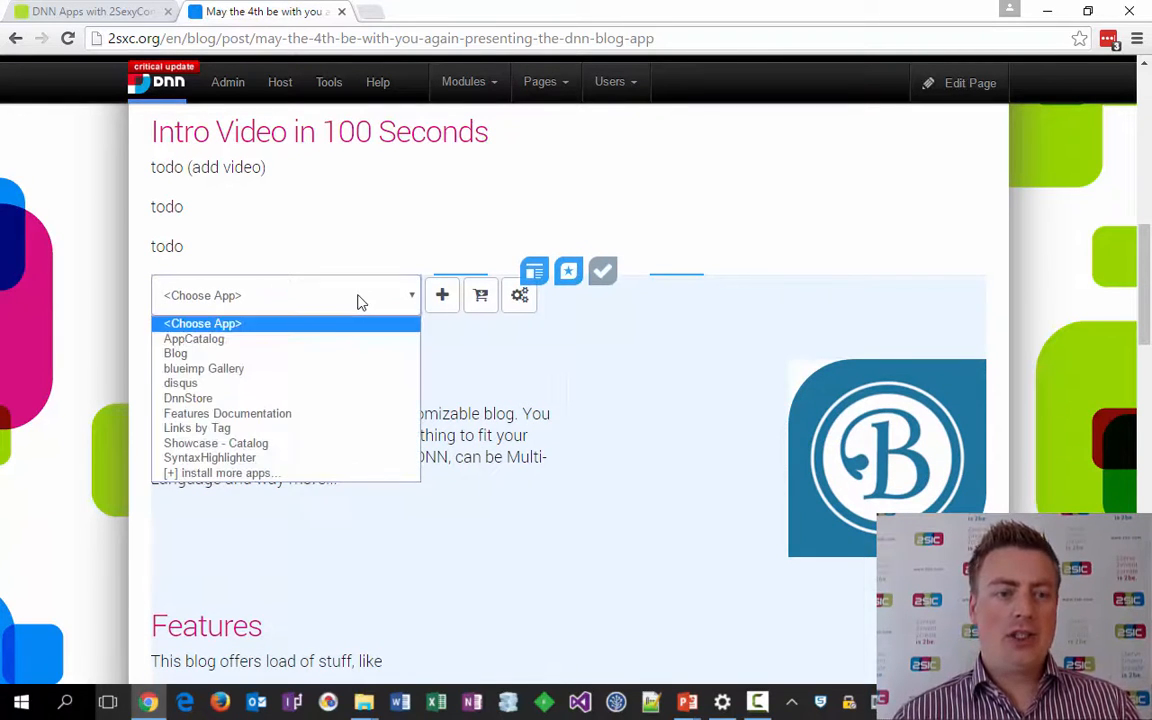
left_click(204, 368)
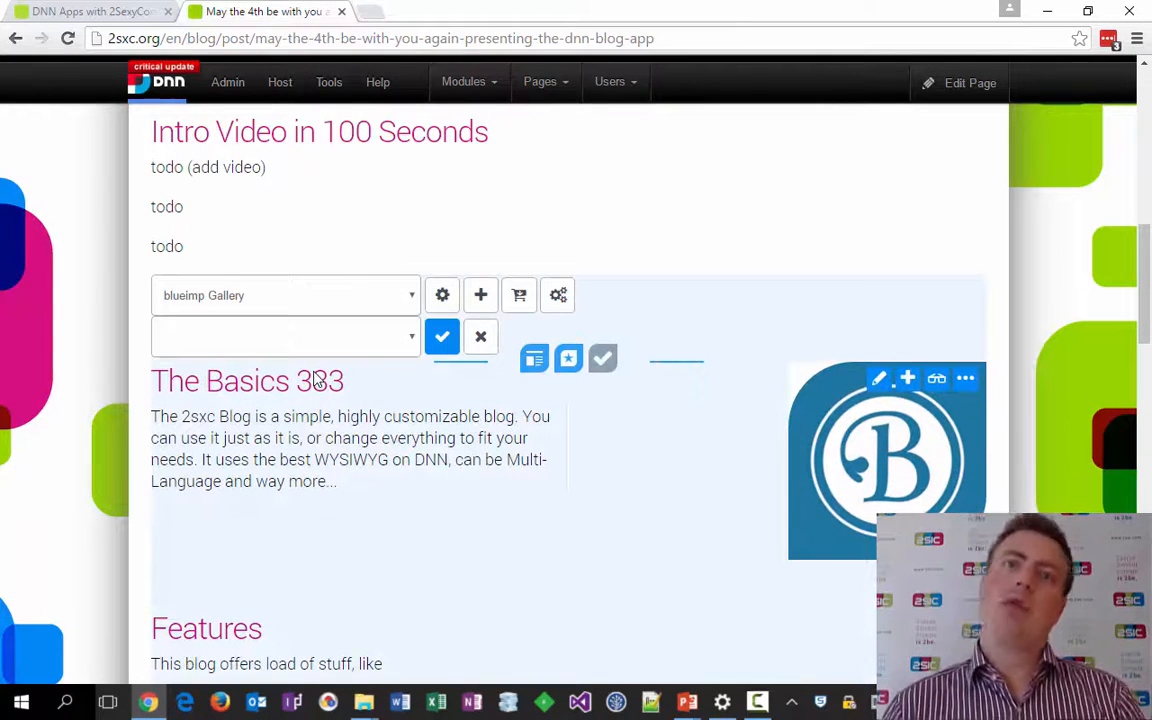
left_click(285, 336)
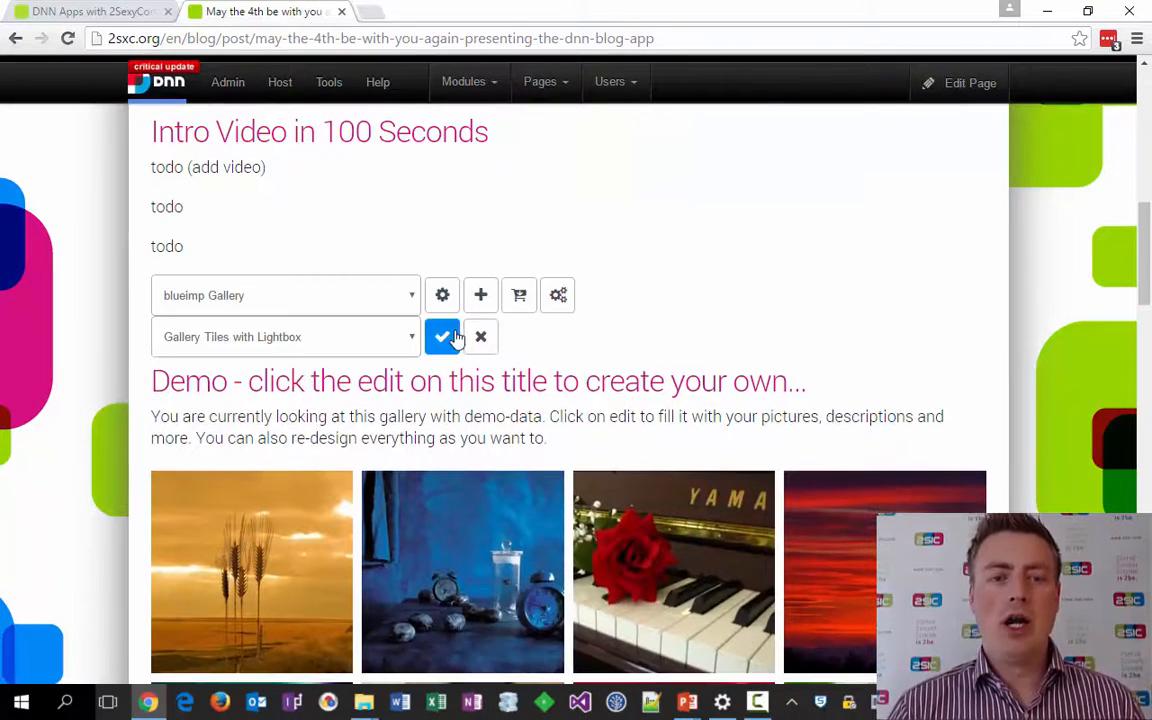
left_click(442, 336)
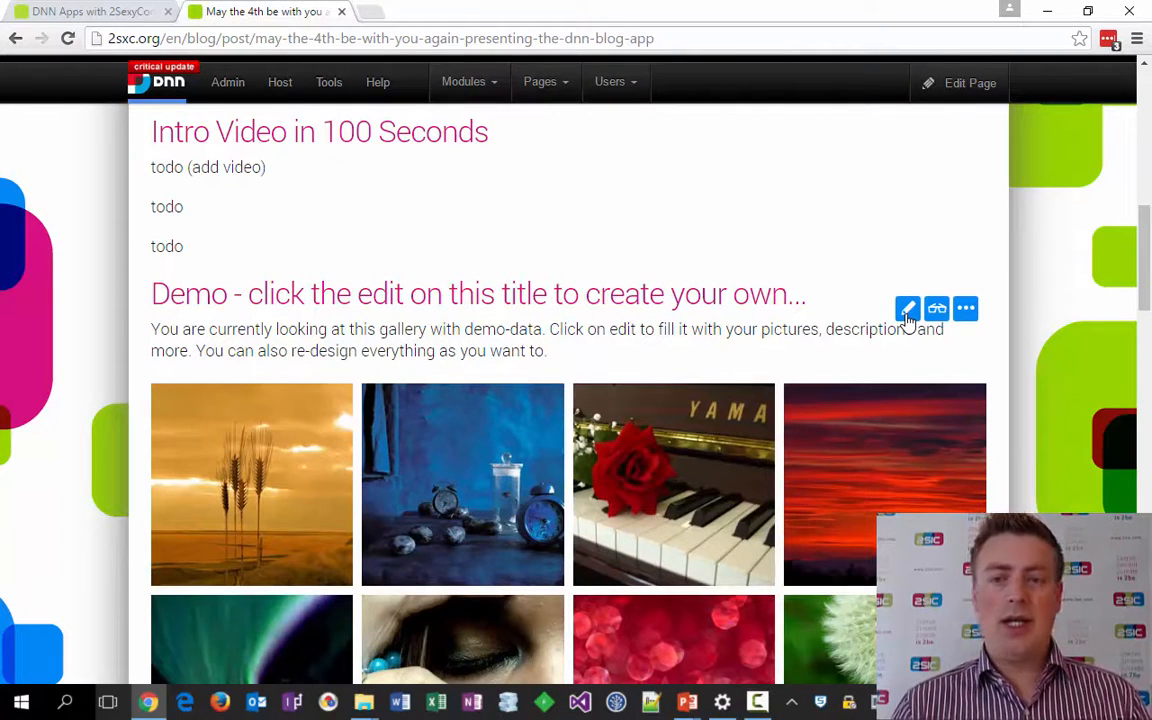
Give the gallery title 'Screenshots' and introduction '...just to demo Mashups'
left_click(907, 308)
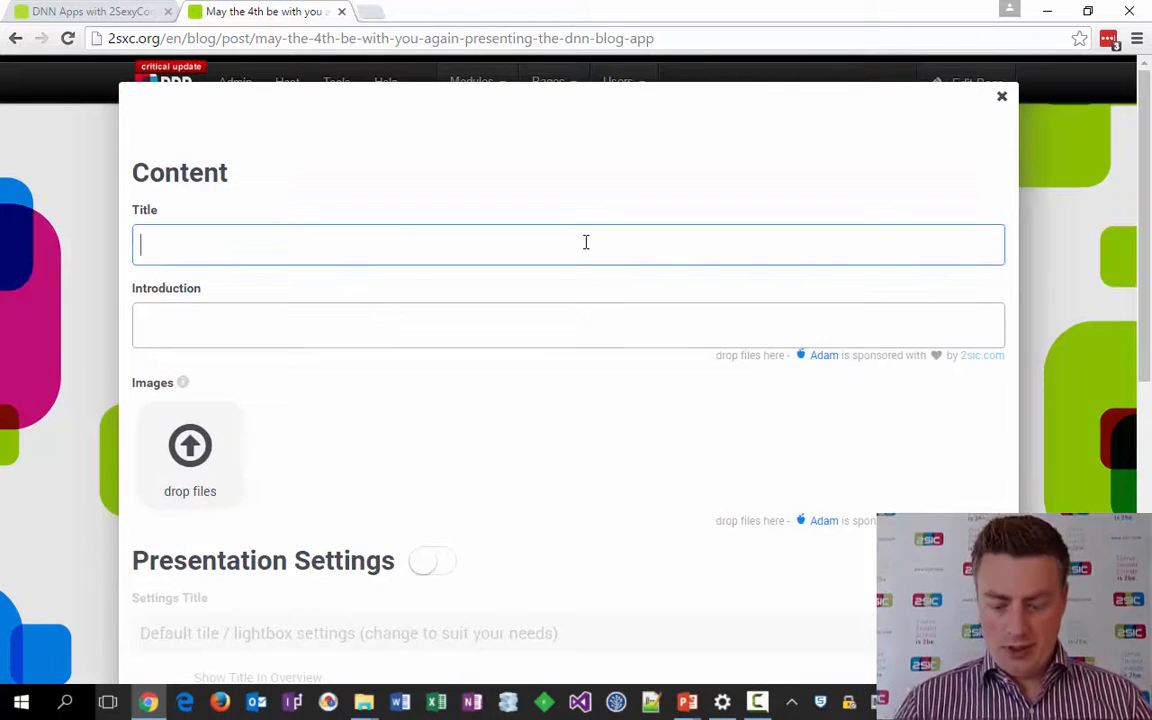
type("Screenshots")
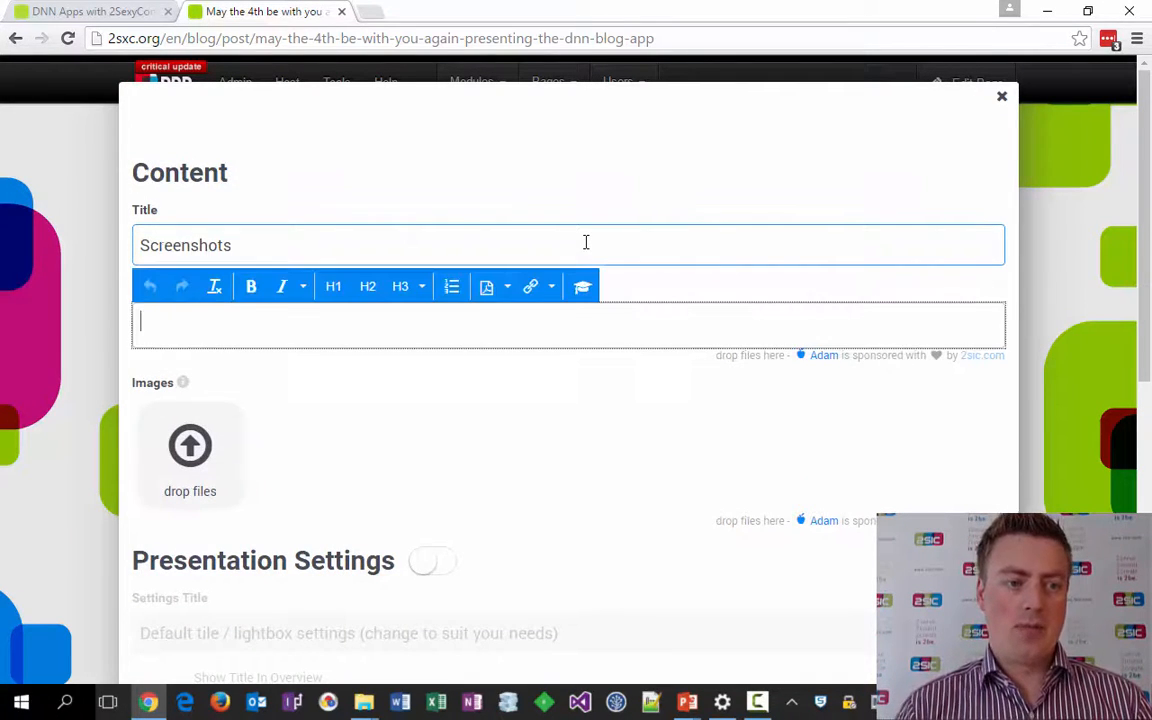
type("...just to")
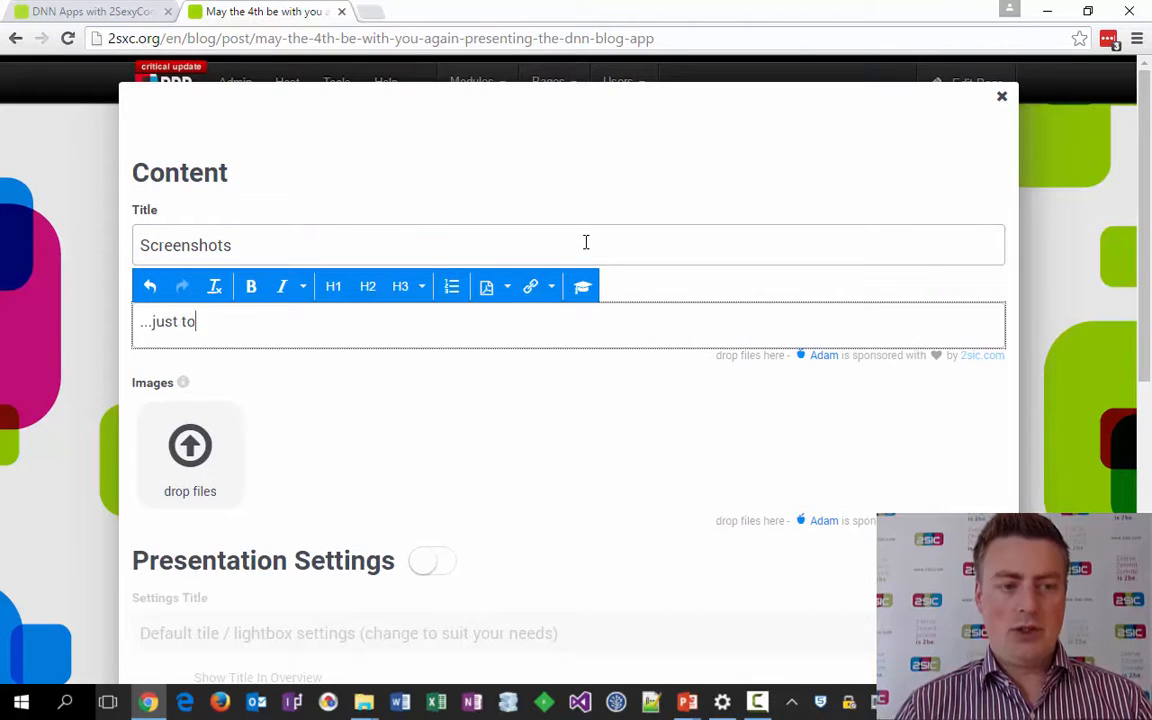
type("demo Mashups")
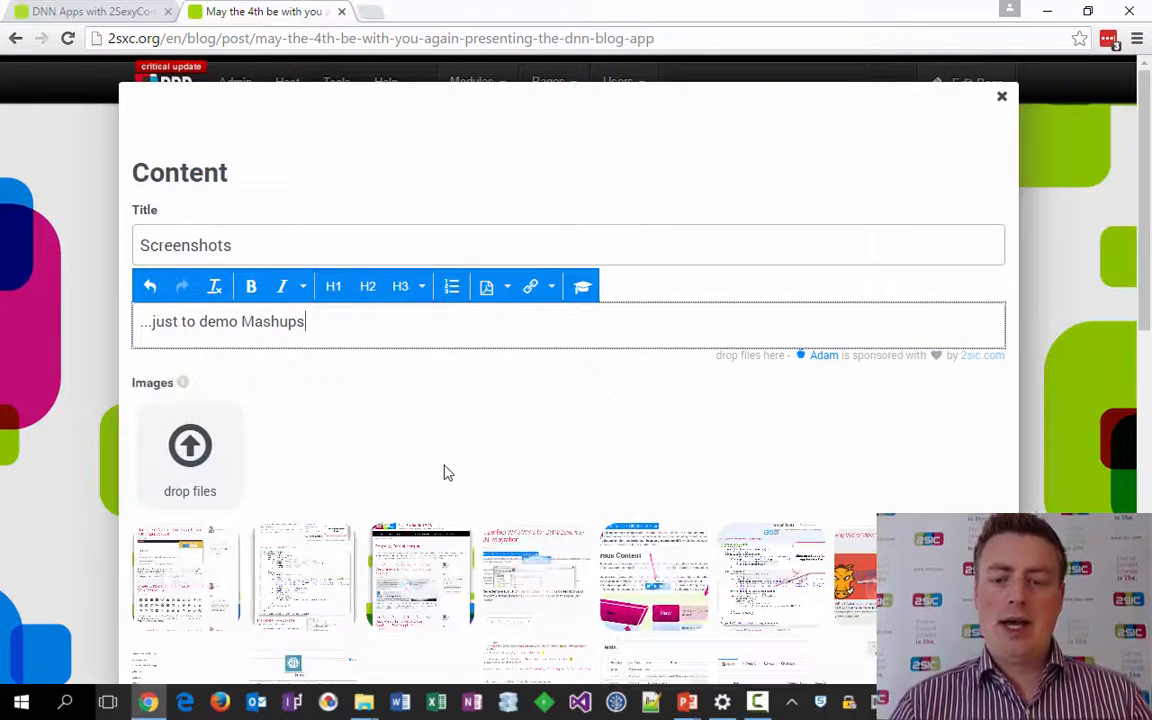
scroll("down", 3)
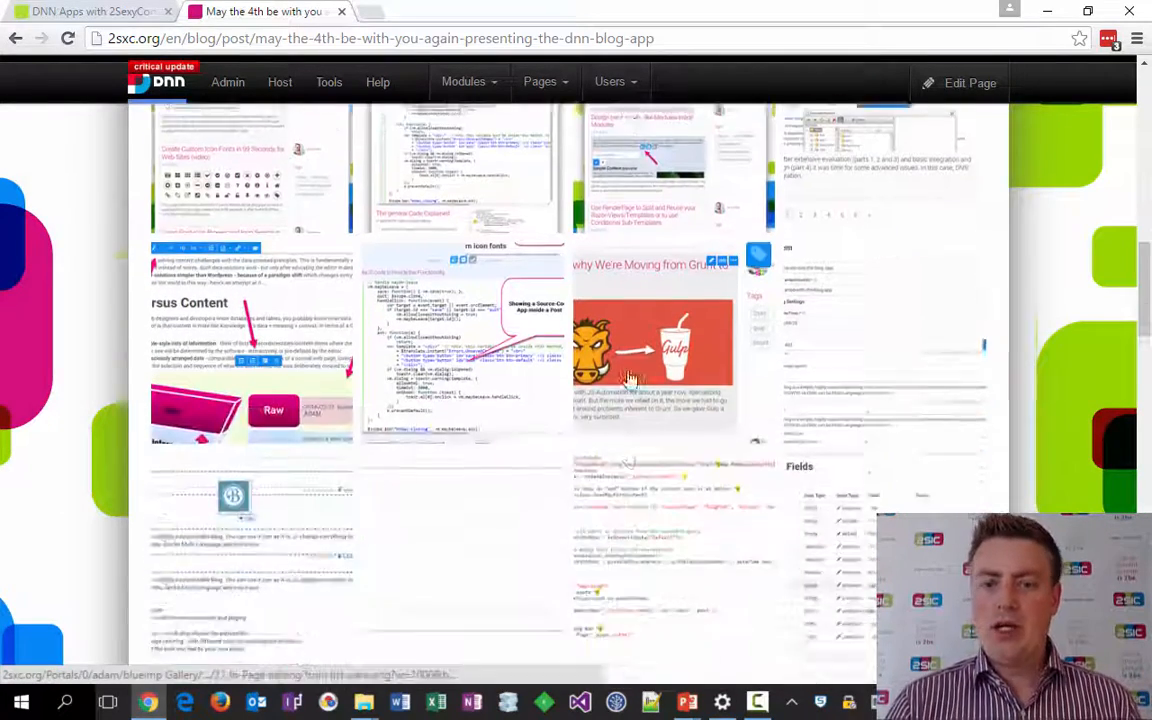
Scroll through the post to view the screenshot tiles in the gallery
scroll("down", 3)
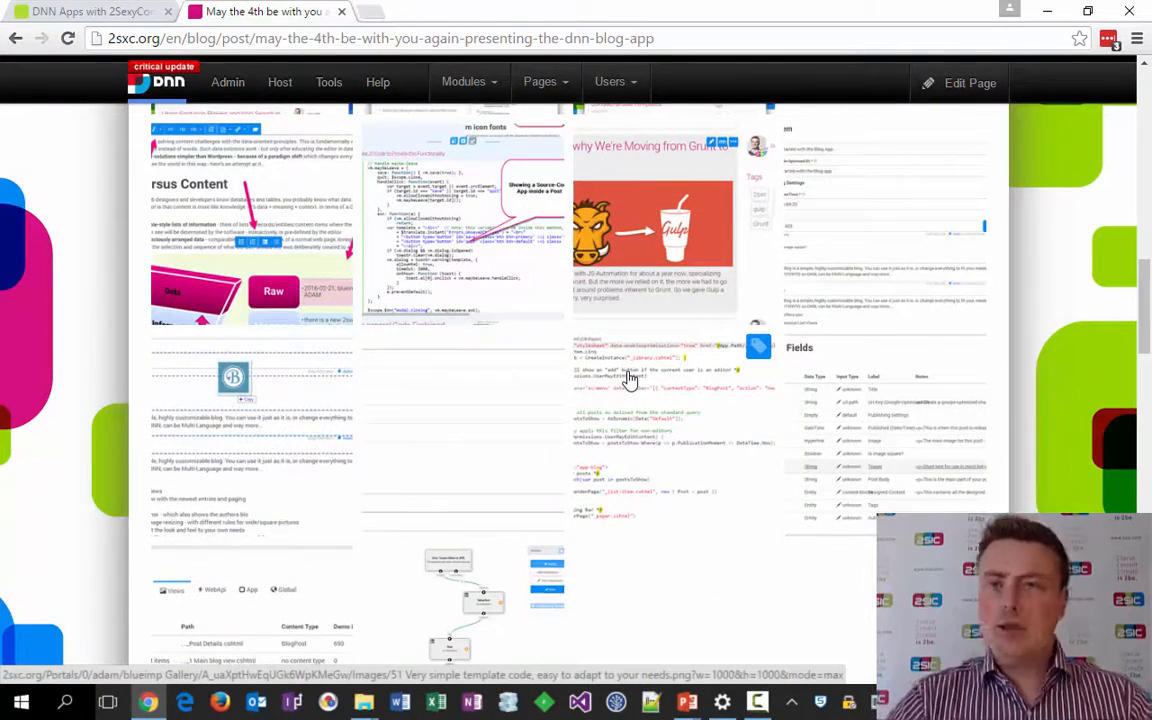